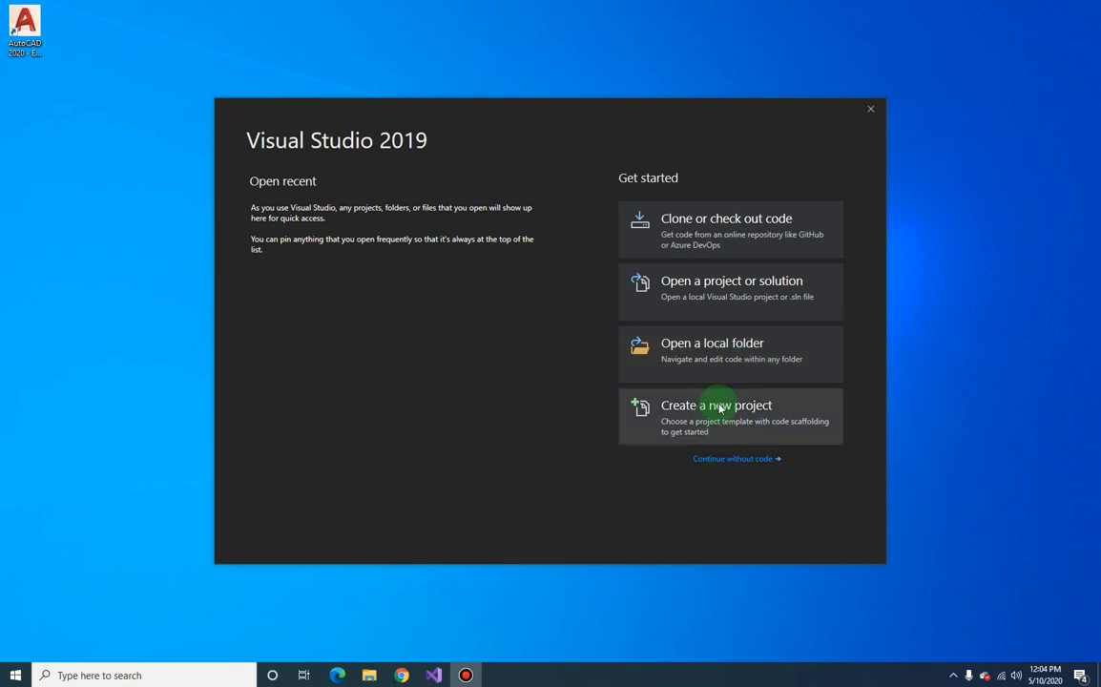
Start a new project from the Visual Basic Class Library (.NET Framework) template
click(716, 404)
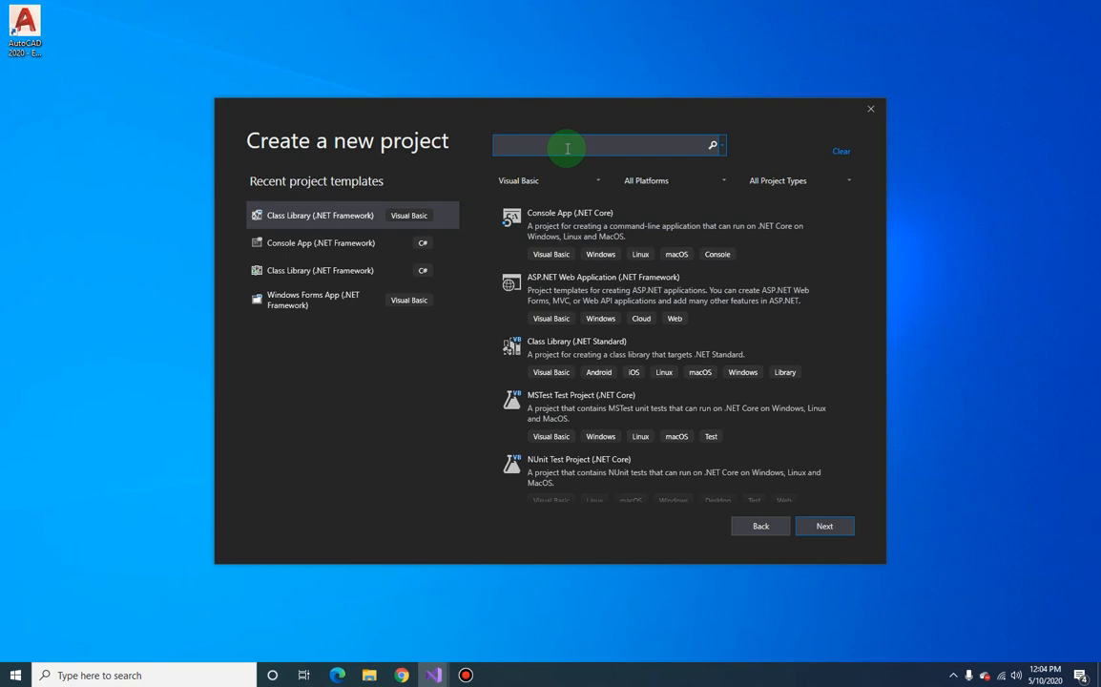
text(class library)
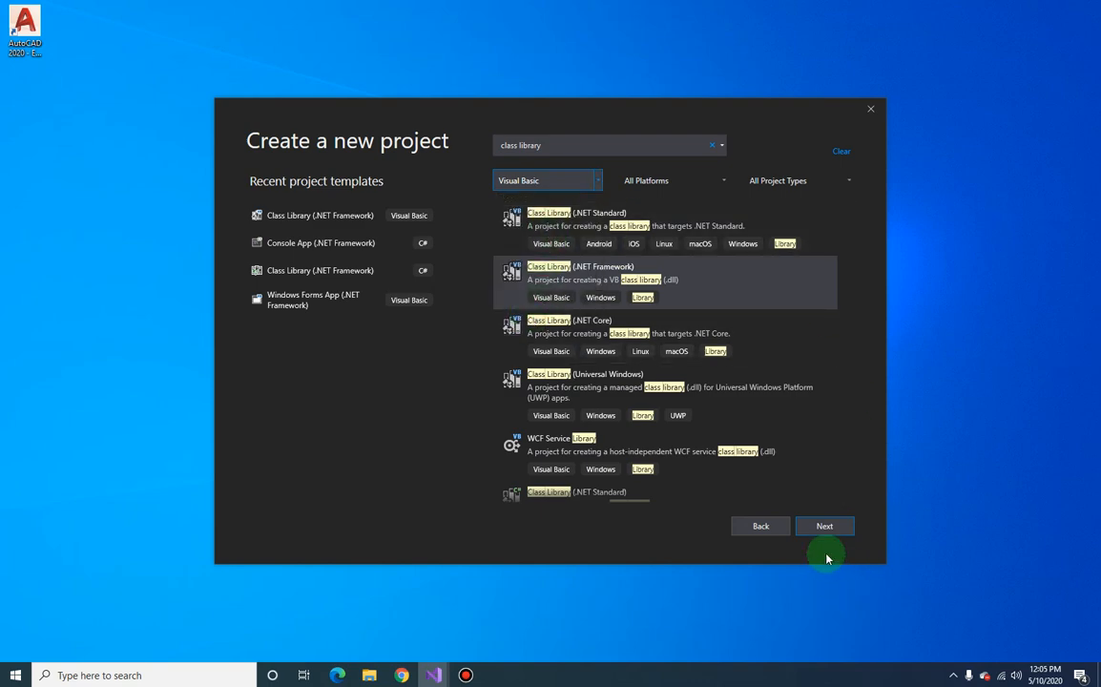
click(824, 526)
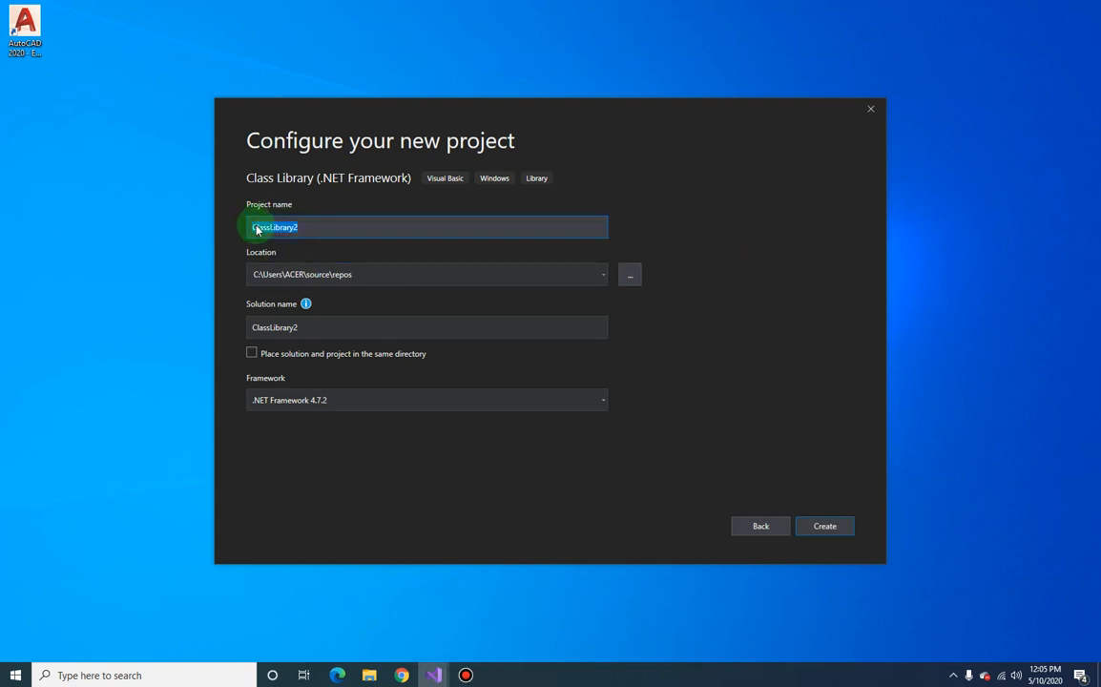
Name the project AutoObjectExtractor, locate it at C:\Projects, and create it
text(AutoObjectExtractor)
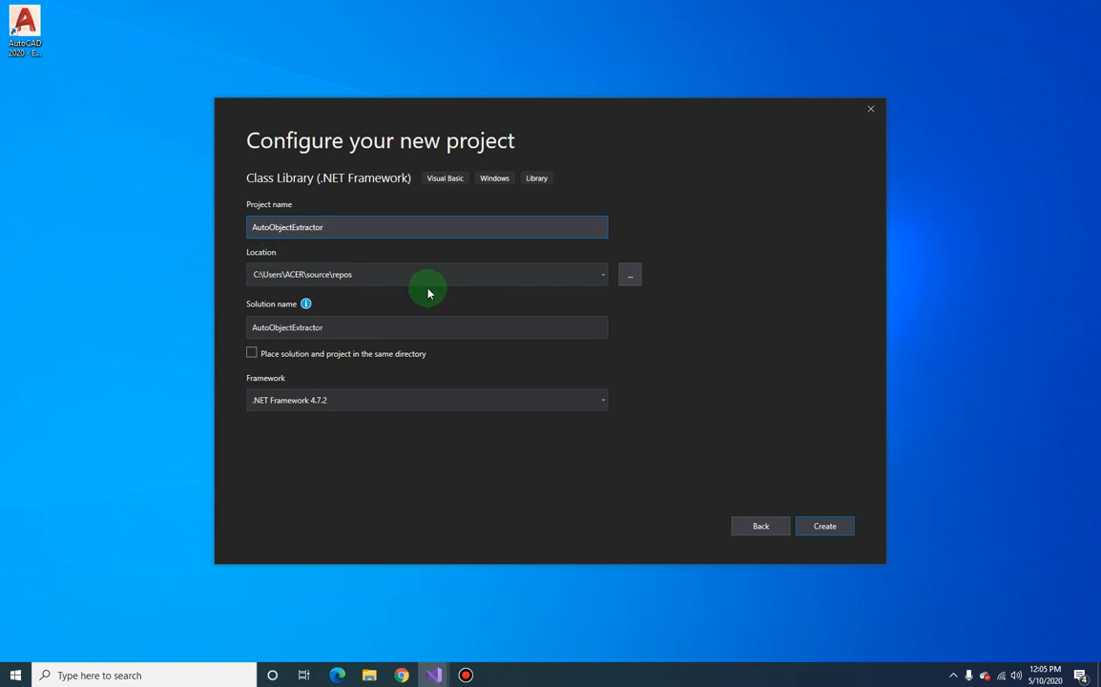
text(C)
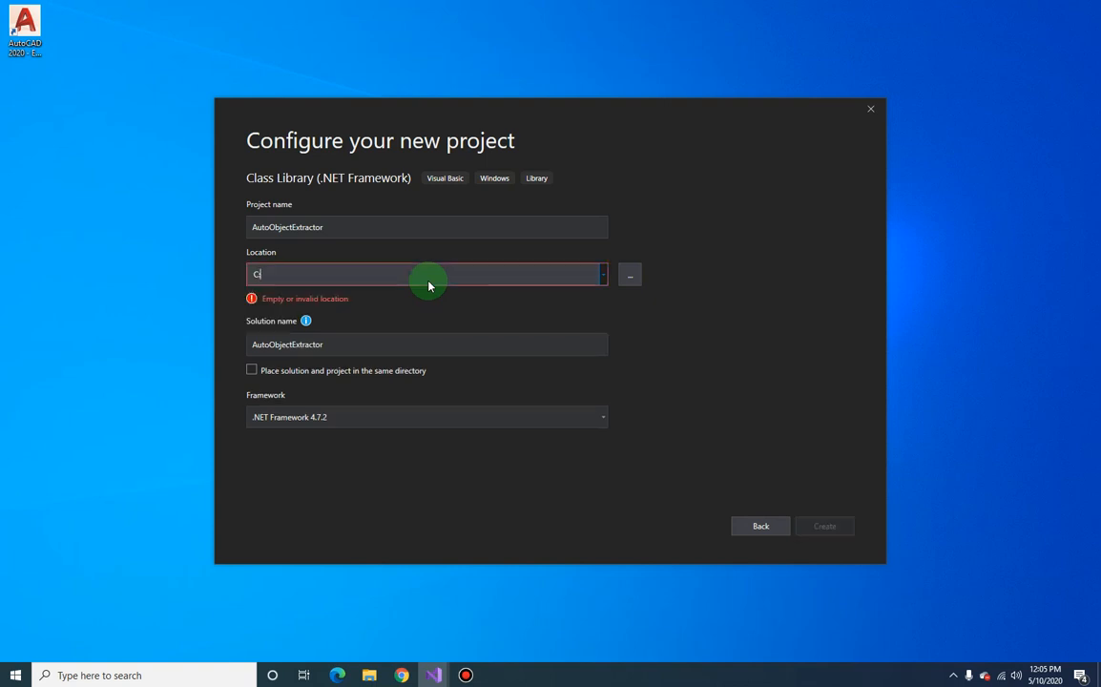
text(:\Projects)
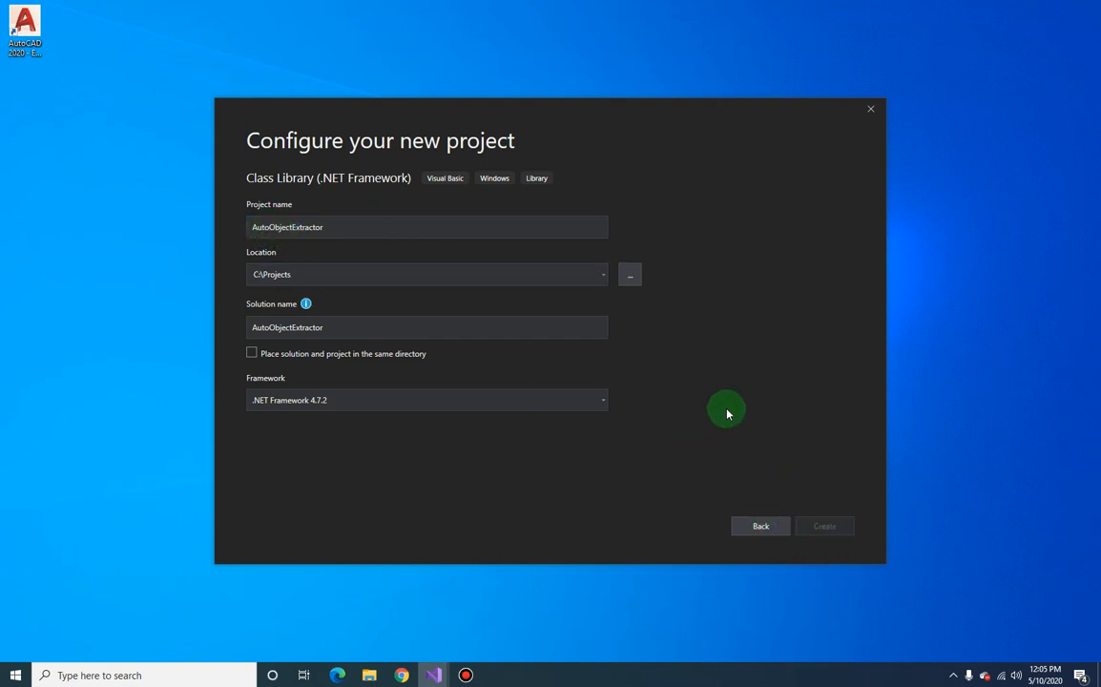
click(824, 526)
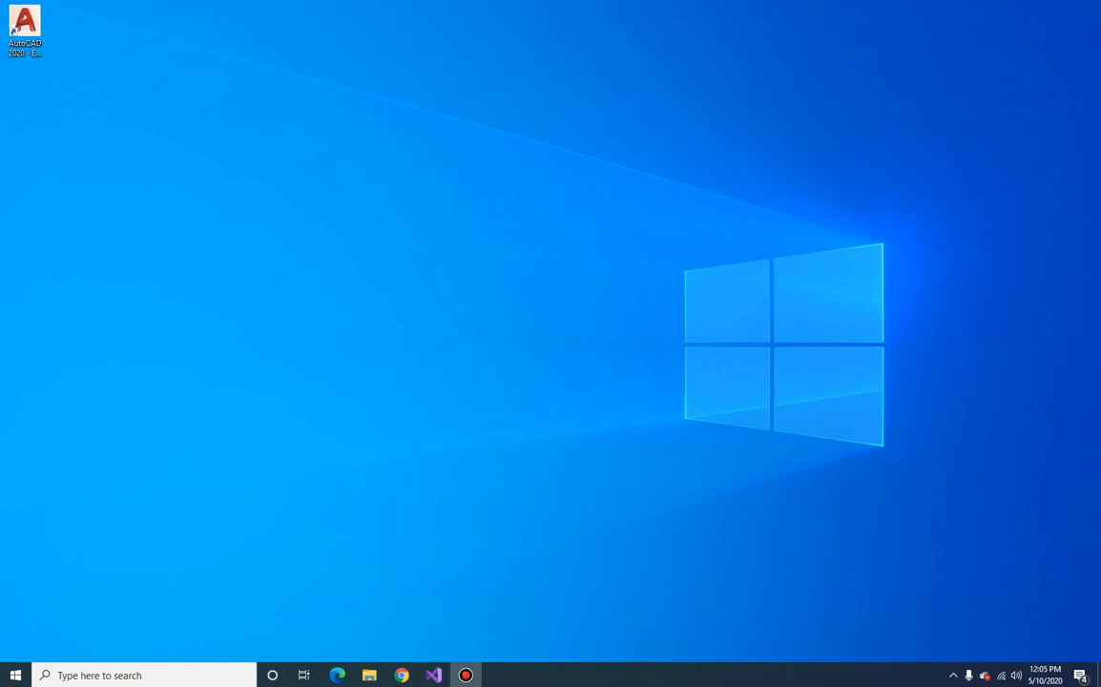
Browse to the AutoCAD 2020 acdbmgd, acmgd and accoremgd DLLs in Reference Manager
click(433, 675)
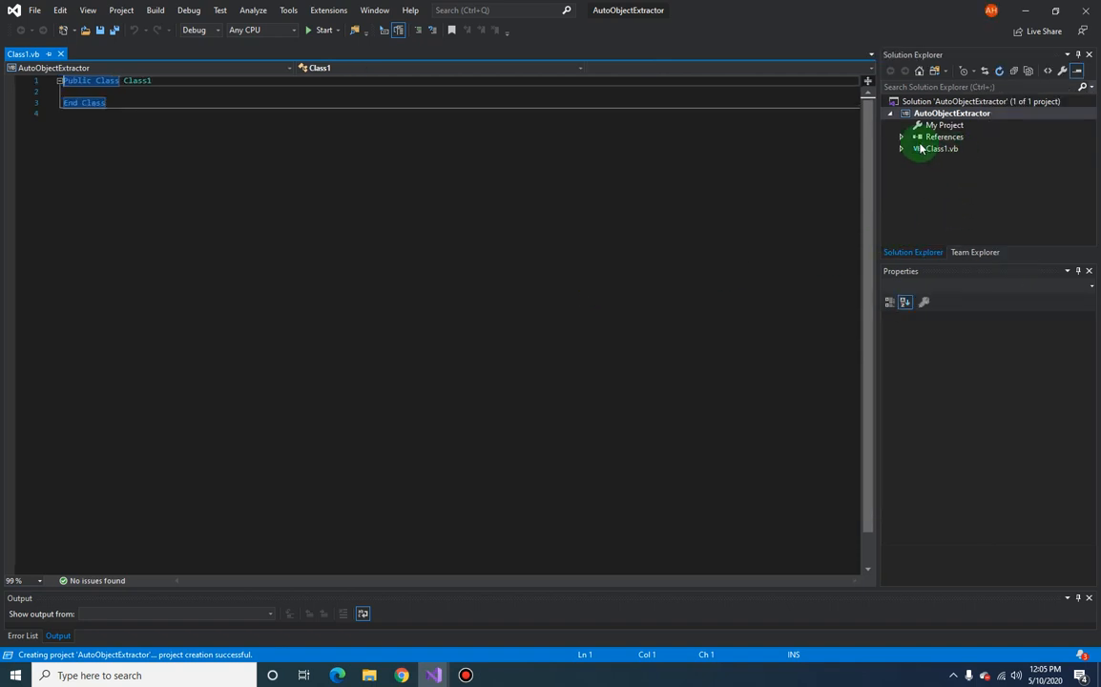
click(941, 149)
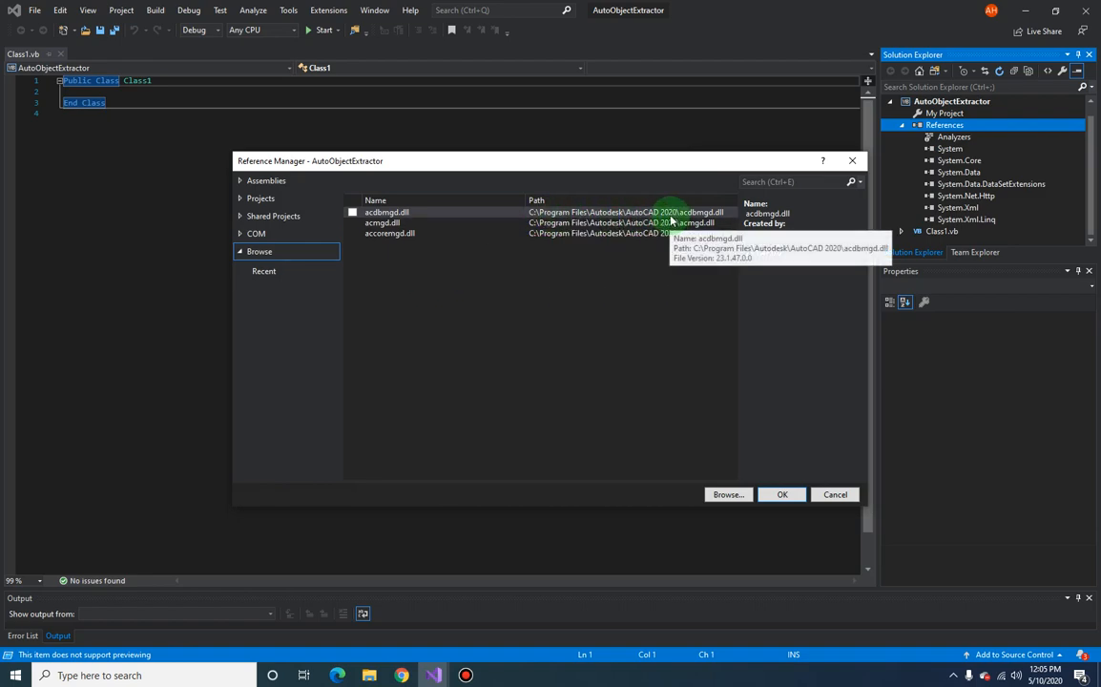
Add accoremgd, acdbmgd and acmgd as project references
click(351, 221)
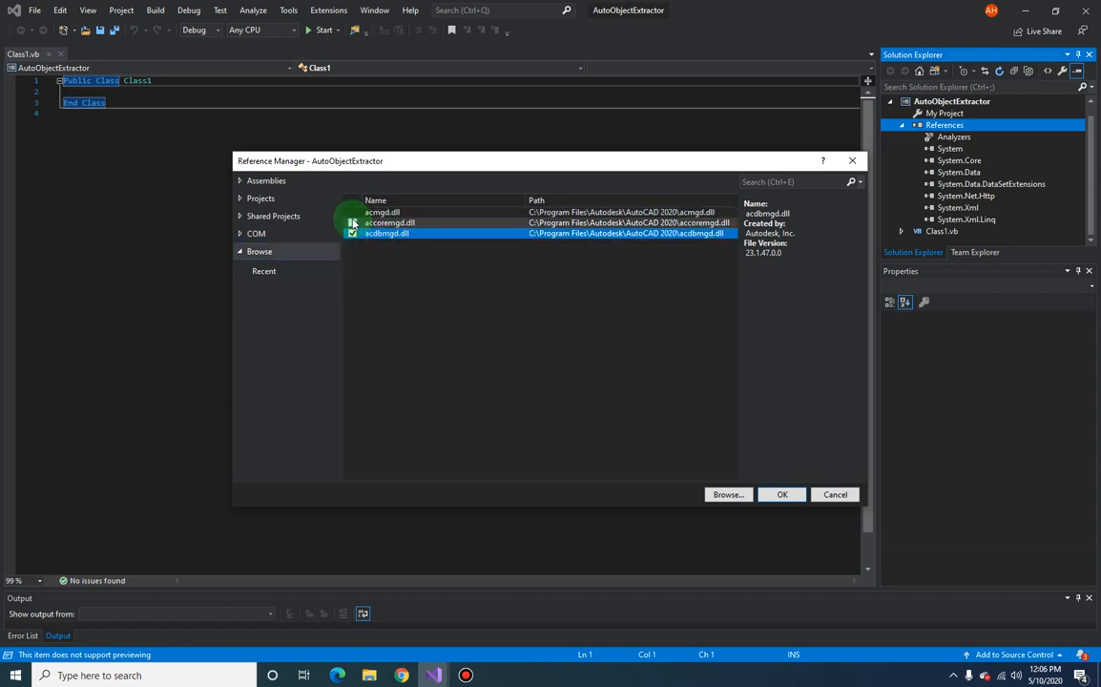
click(351, 222)
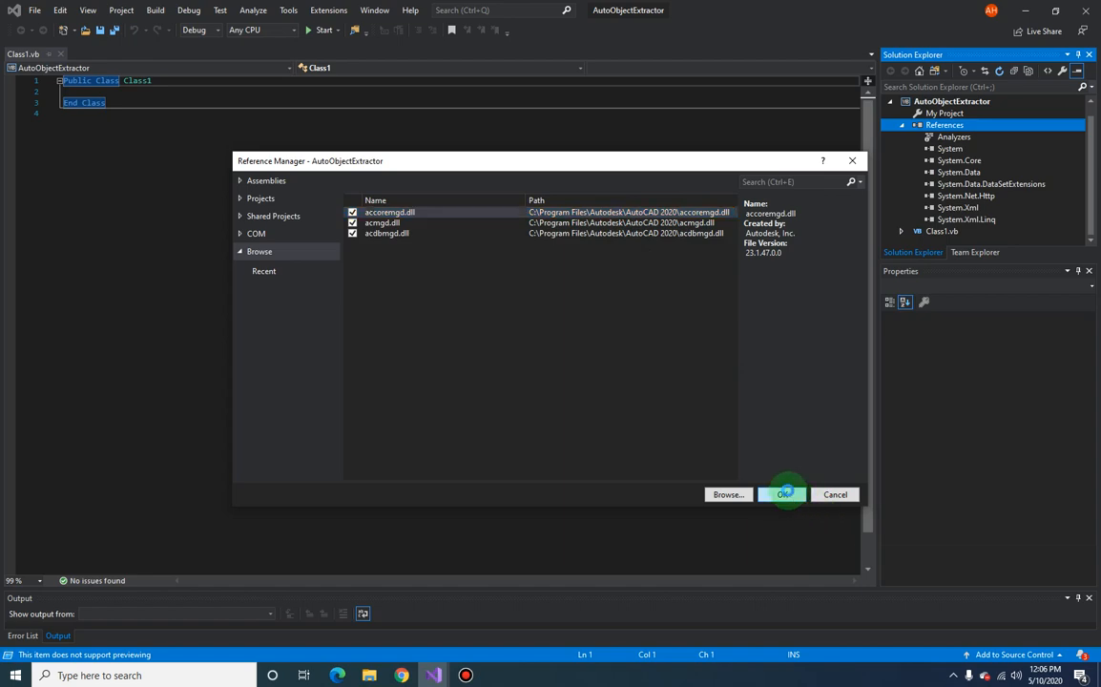
click(783, 494)
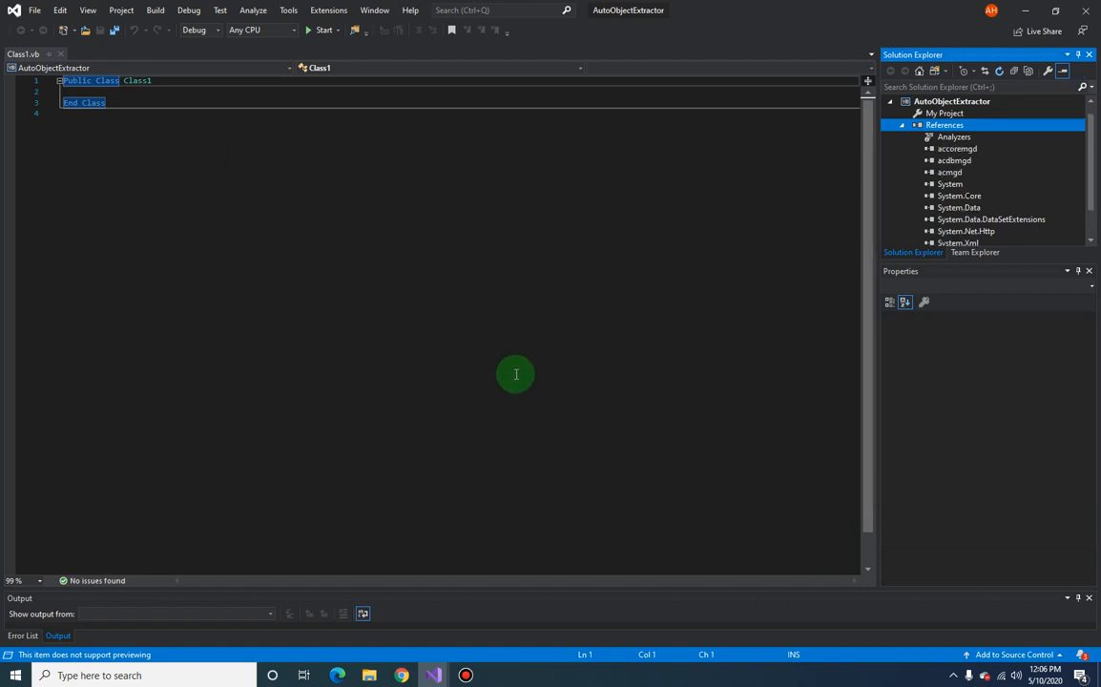
Change Copy Local for the accoremgd and acdbmgd references
click(958, 149)
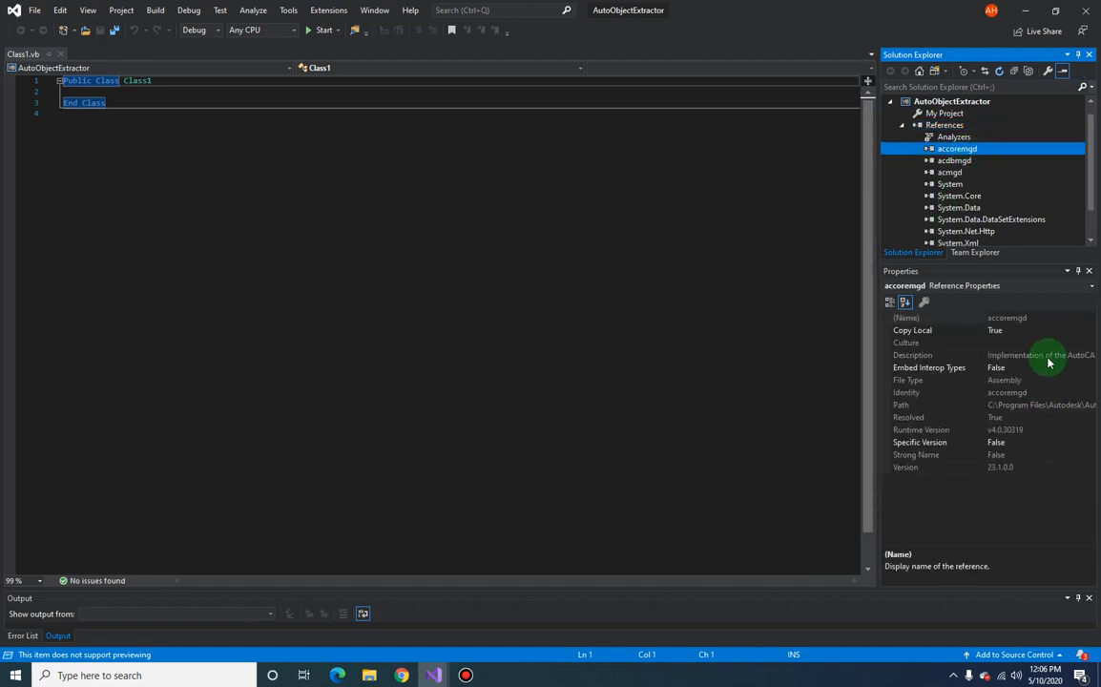
click(996, 330)
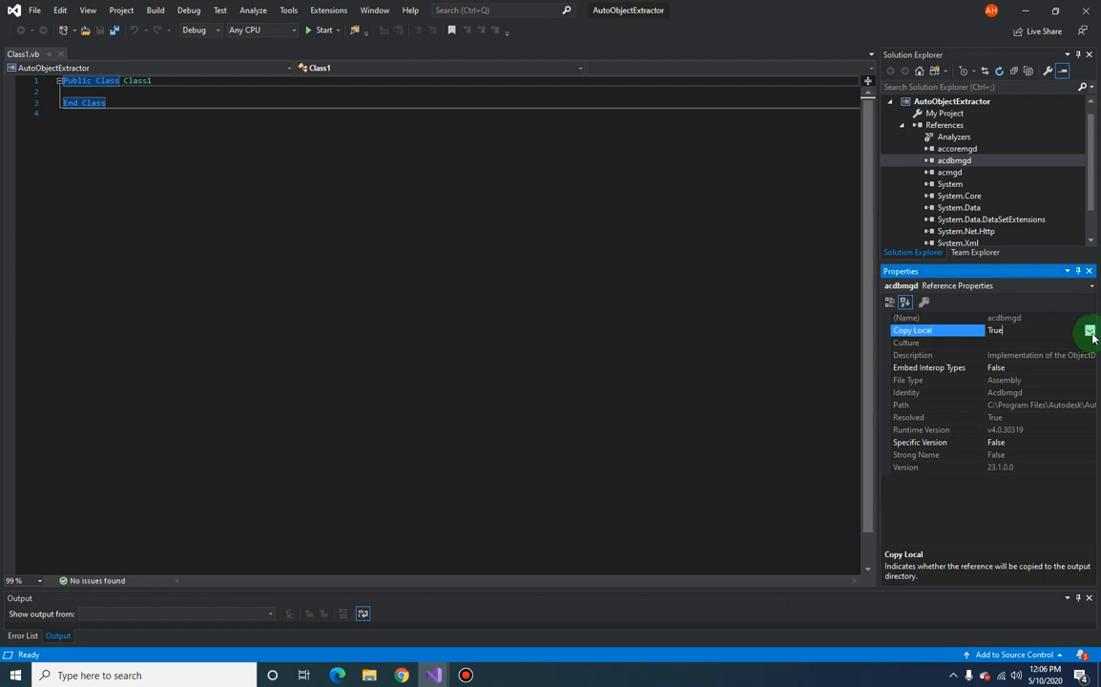
click(950, 172)
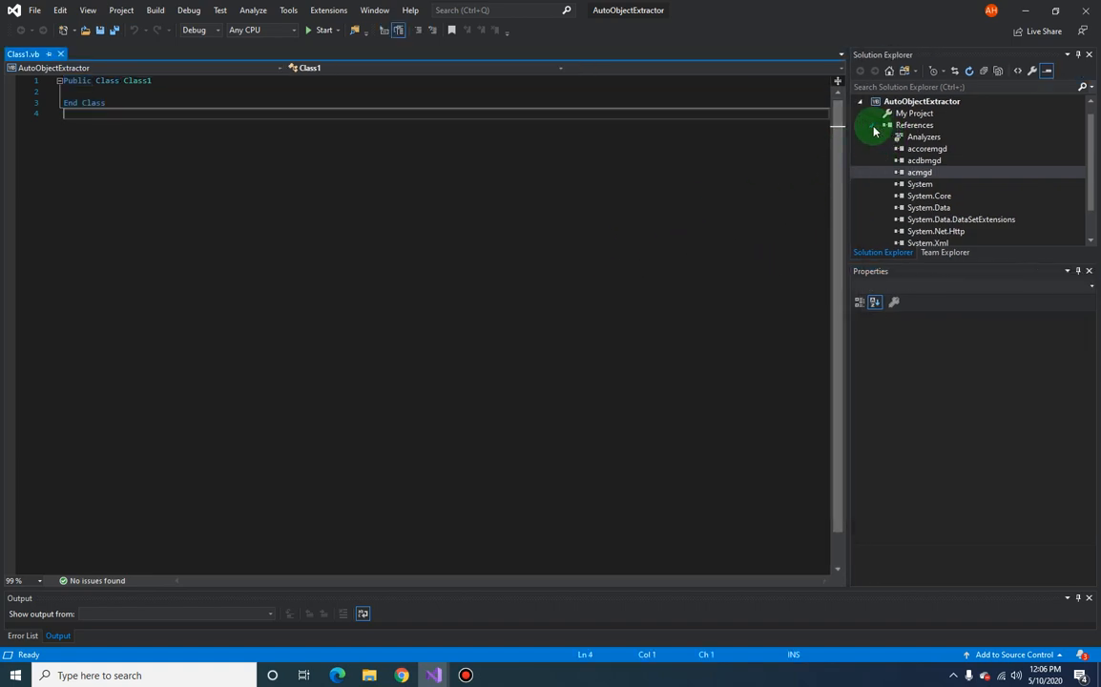
Permanently delete the default Class1.vb file from the project
click(912, 149)
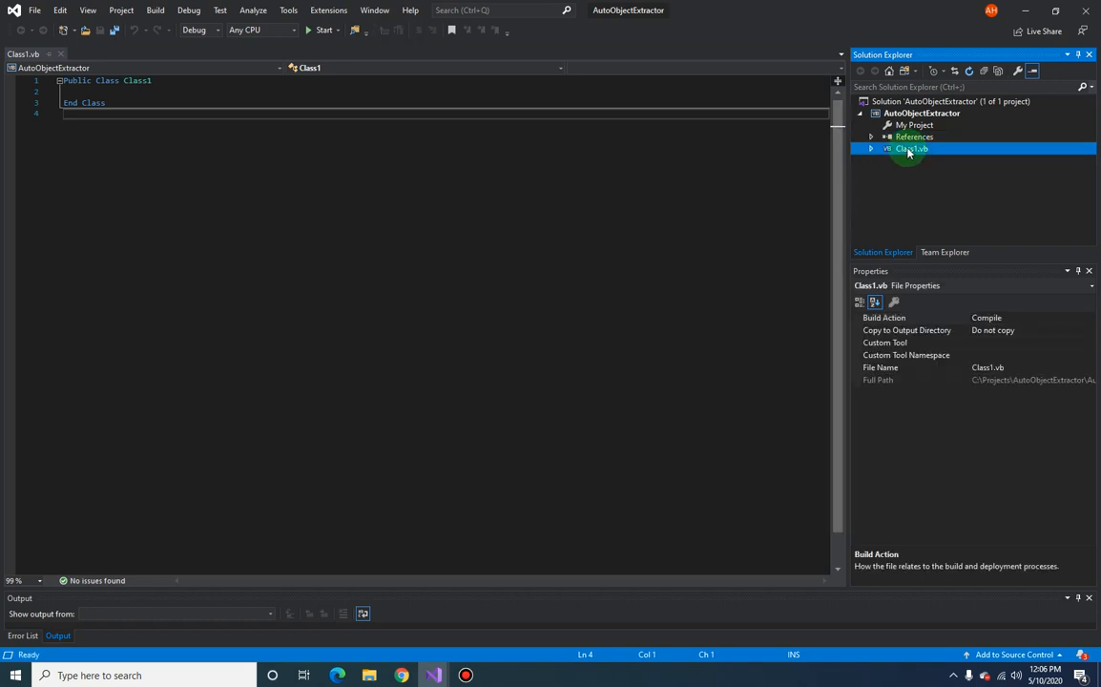
right_click(912, 149)
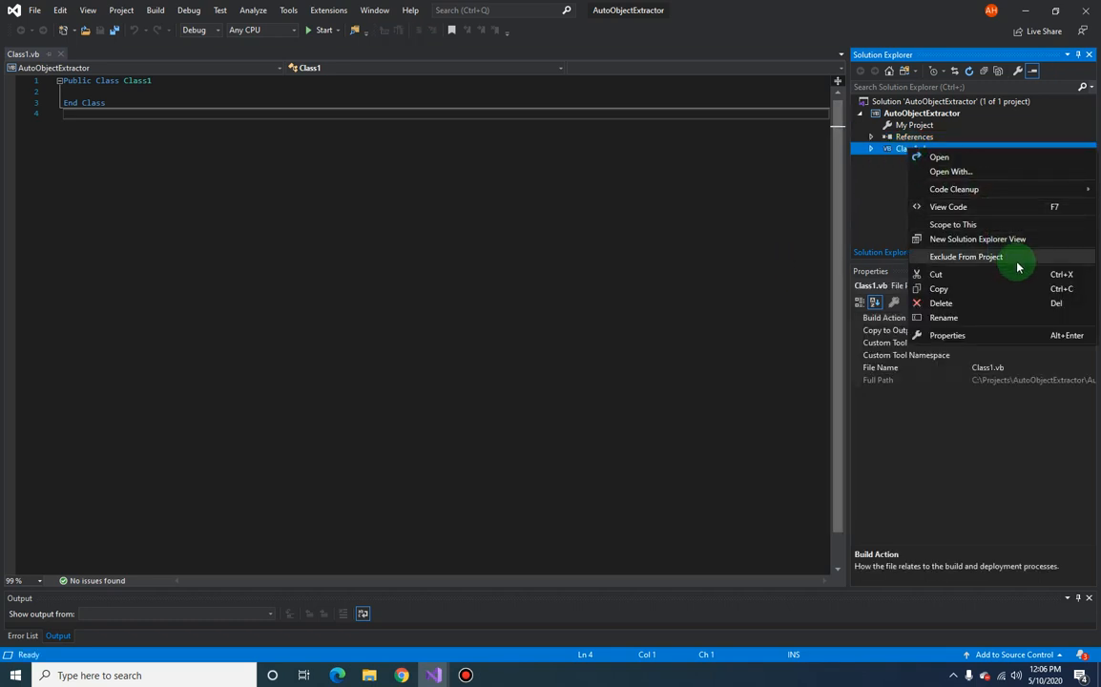
mouse_move(978, 288)
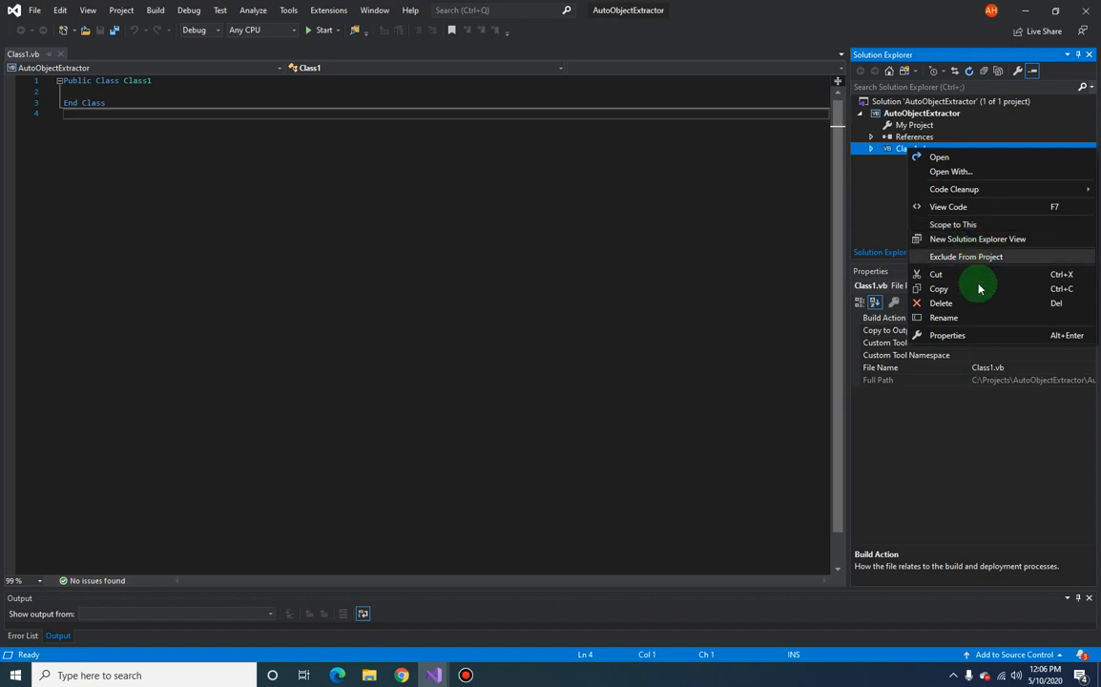
click(941, 302)
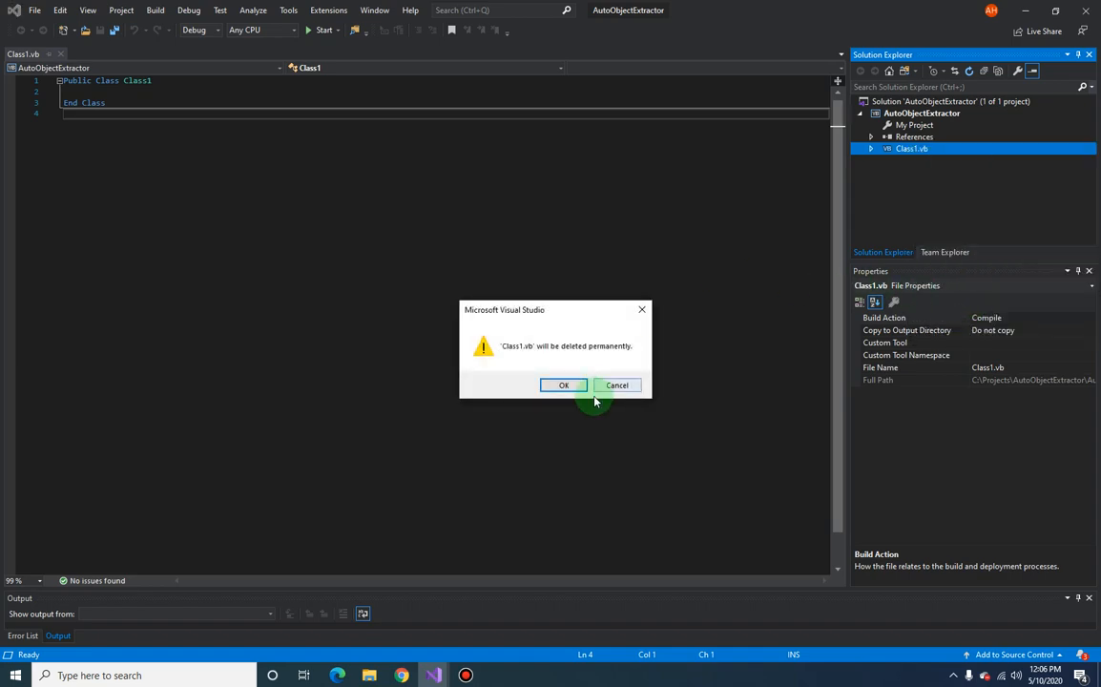
click(563, 385)
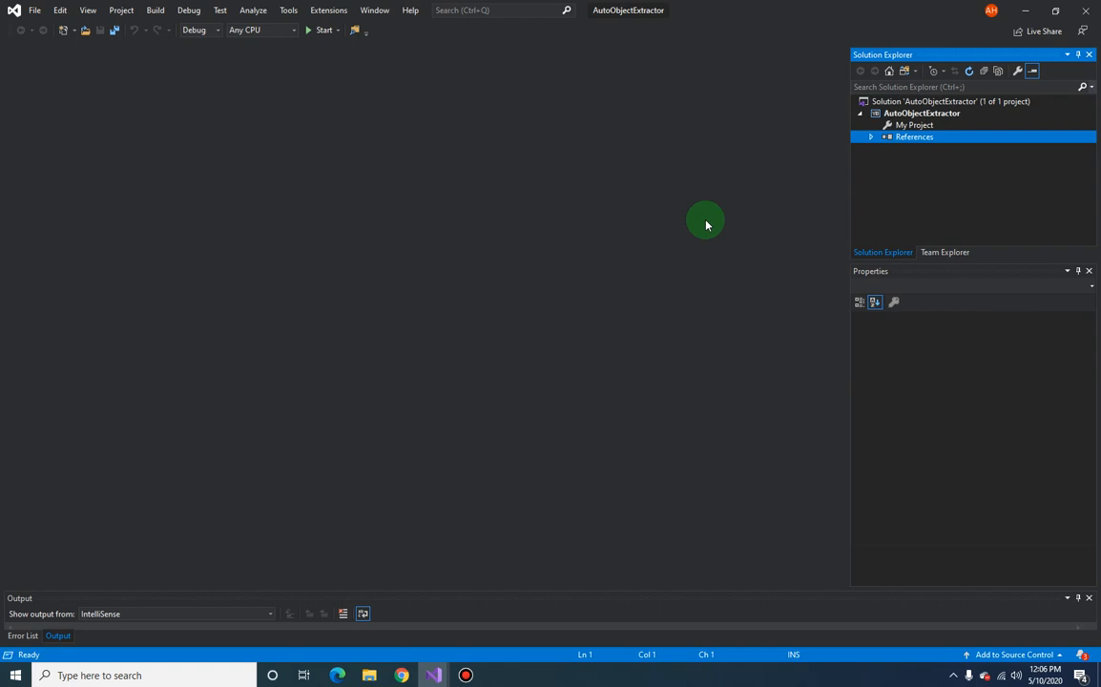
mouse_move(729, 241)
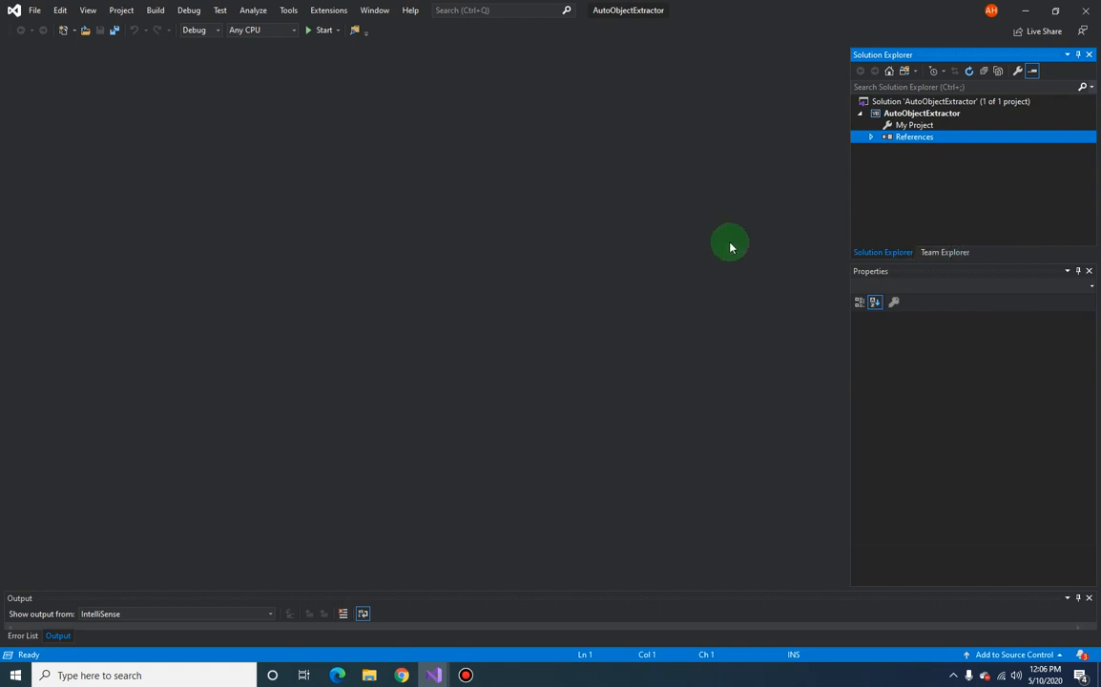
mouse_move(612, 294)
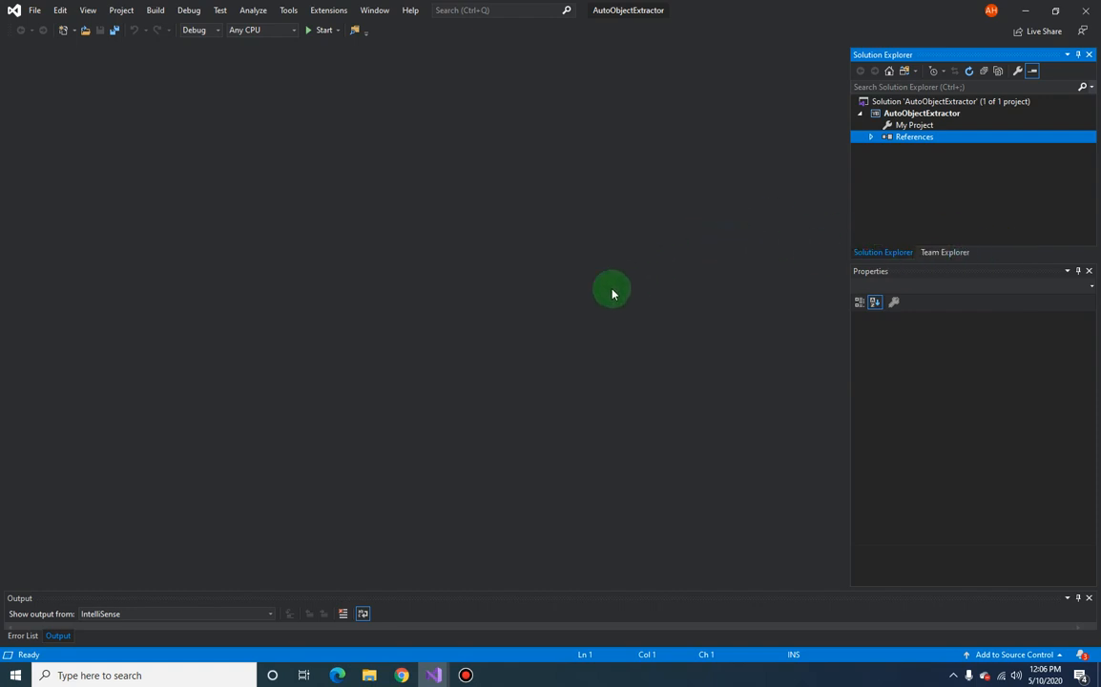
mouse_move(485, 338)
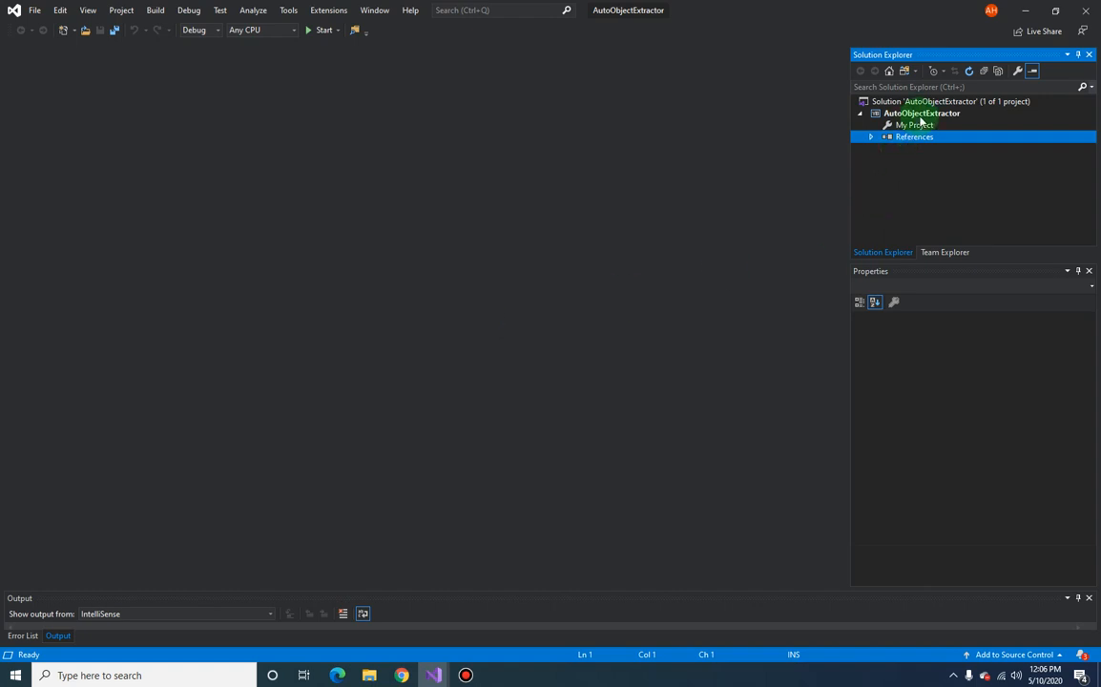
Start adding a new Windows Form to the AutoObjectExtractor project
right_click(922, 113)
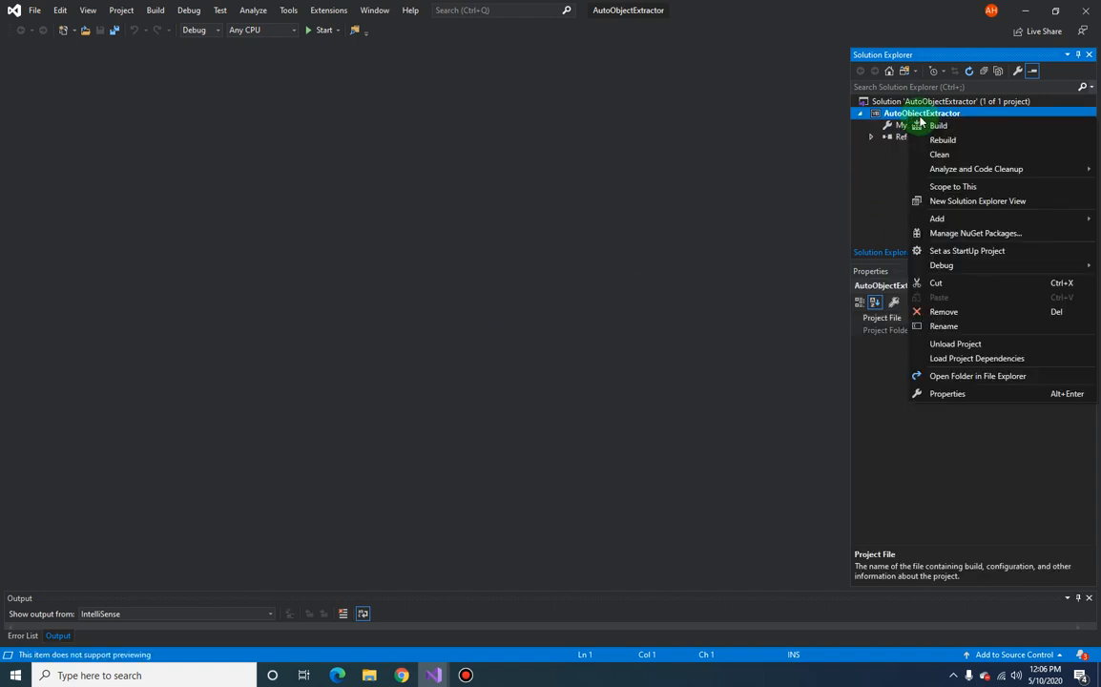
mouse_move(1001, 265)
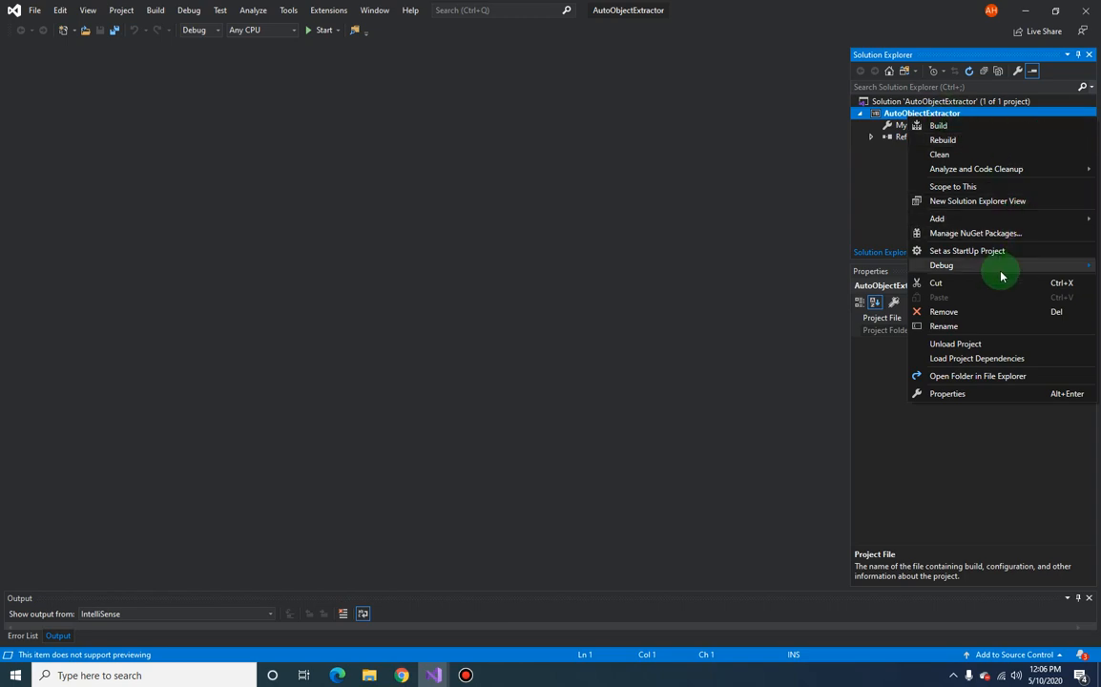
mouse_move(970, 187)
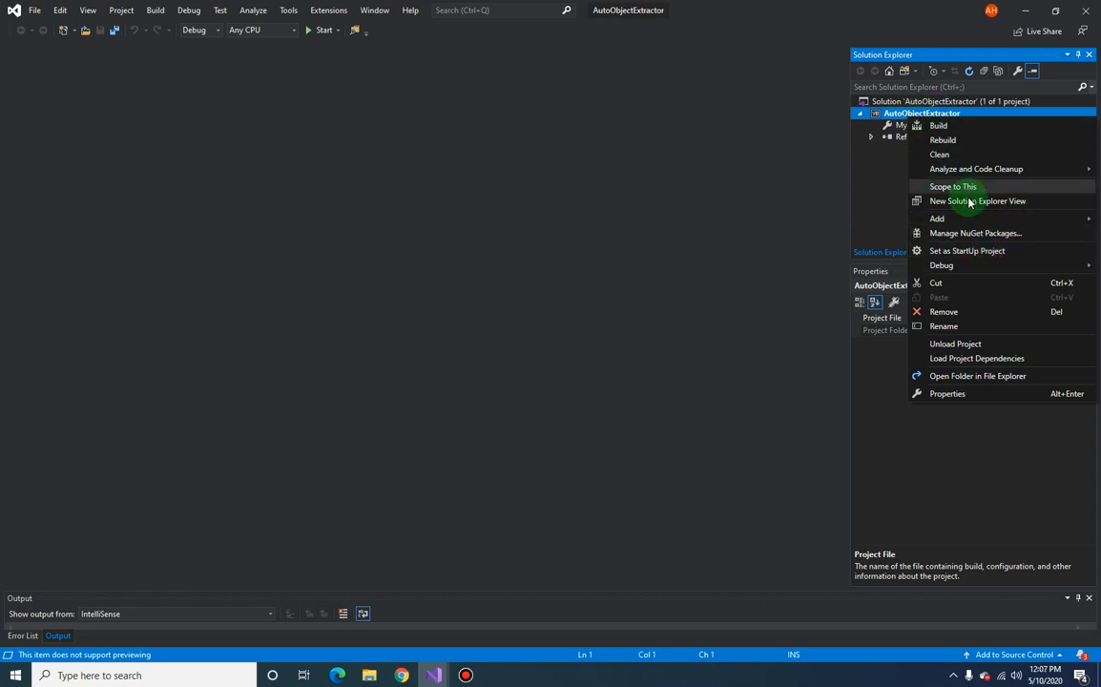
click(937, 218)
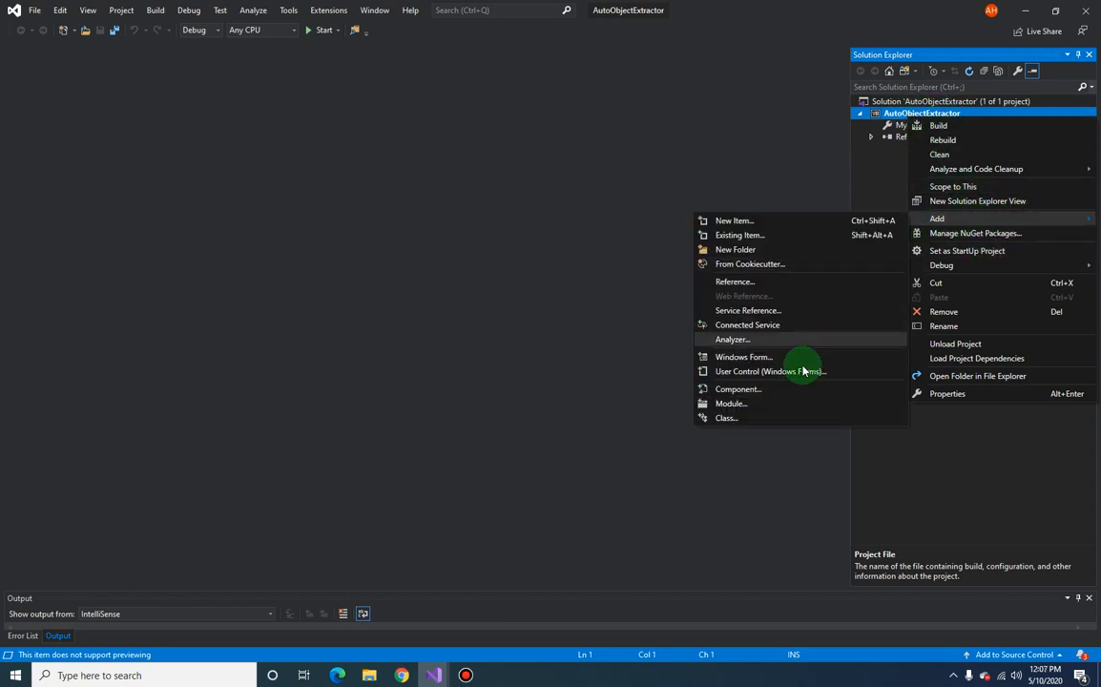
mouse_move(744, 357)
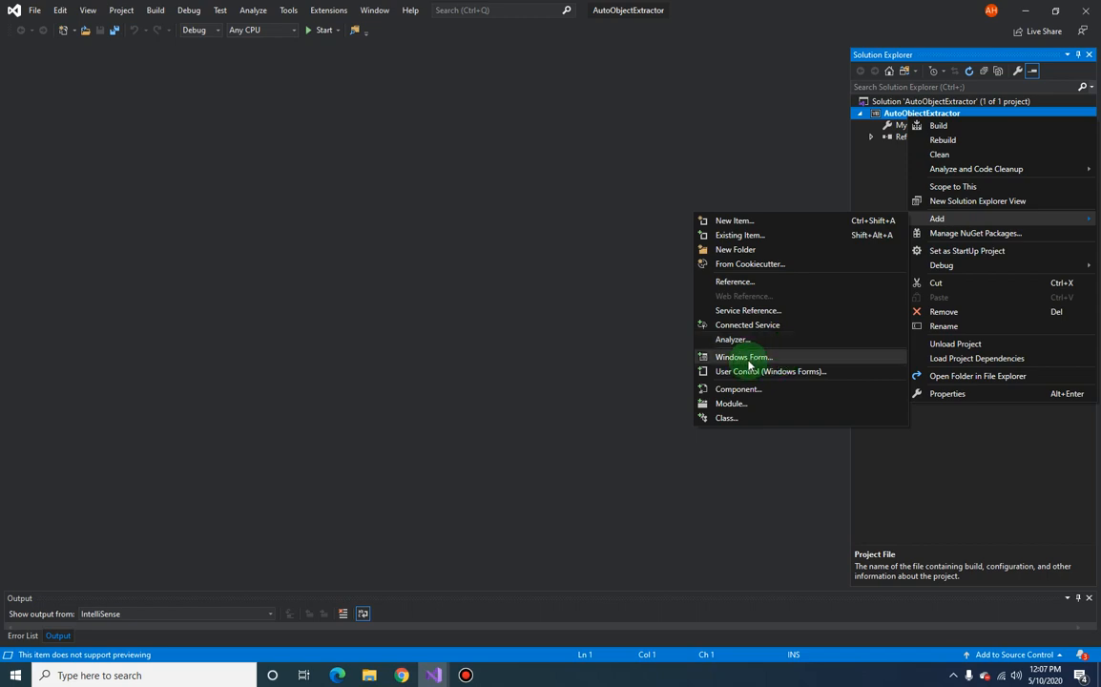
click(744, 356)
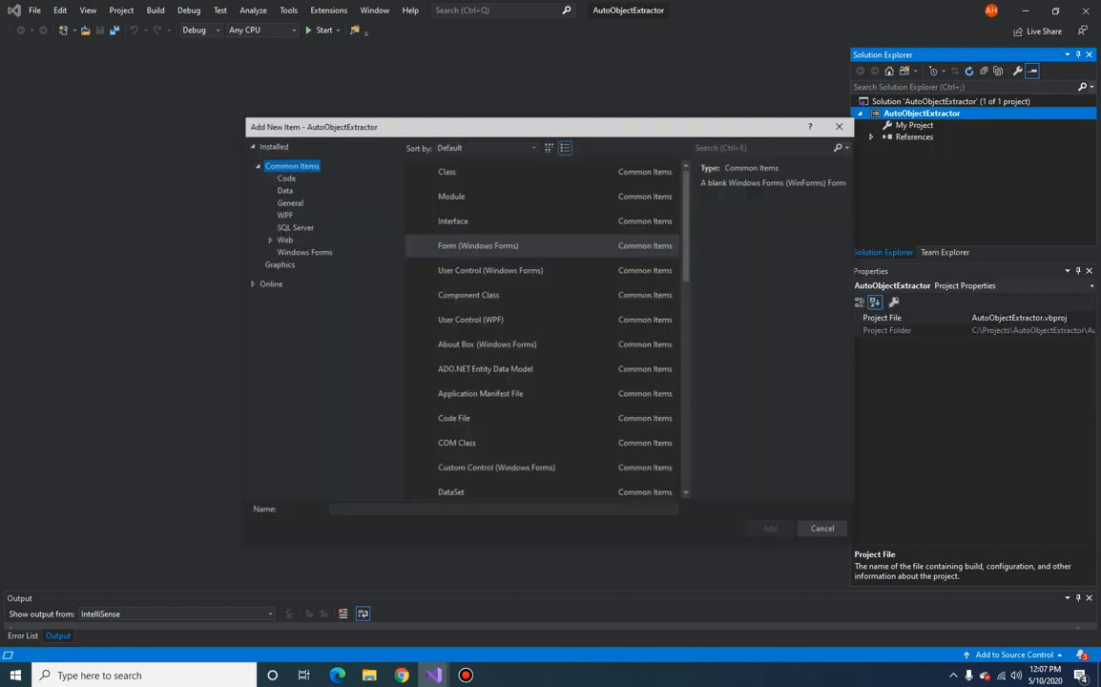
Add a blank Windows Form named BlockExtractorForm.vb to the project
click(477, 245)
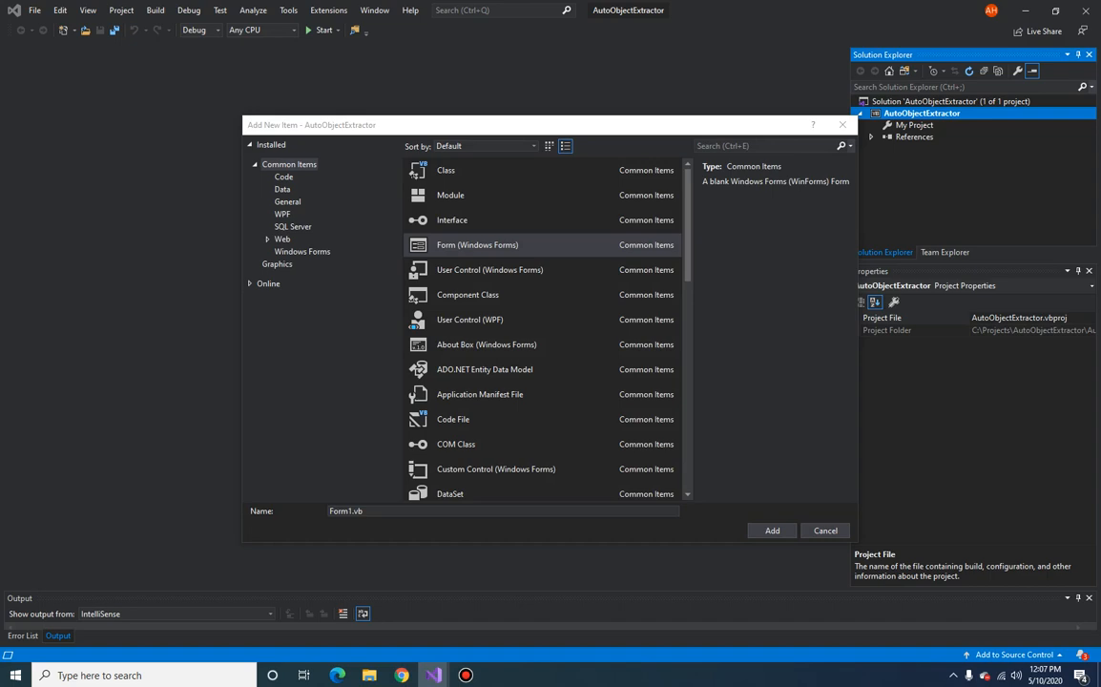
mouse_move(364, 534)
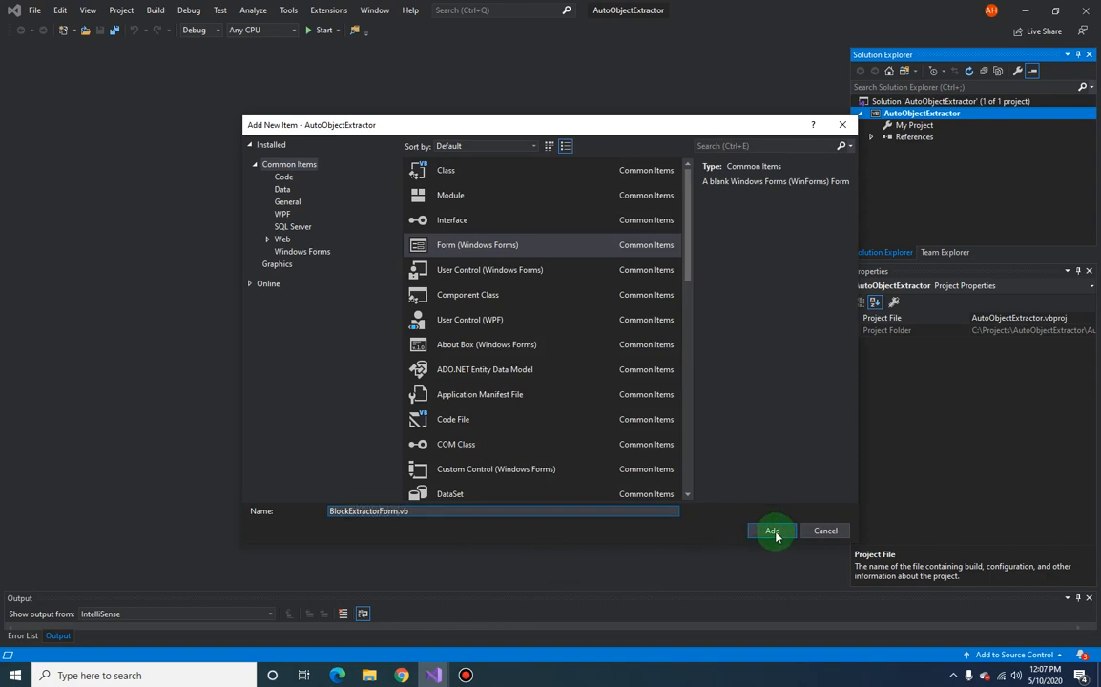
click(771, 531)
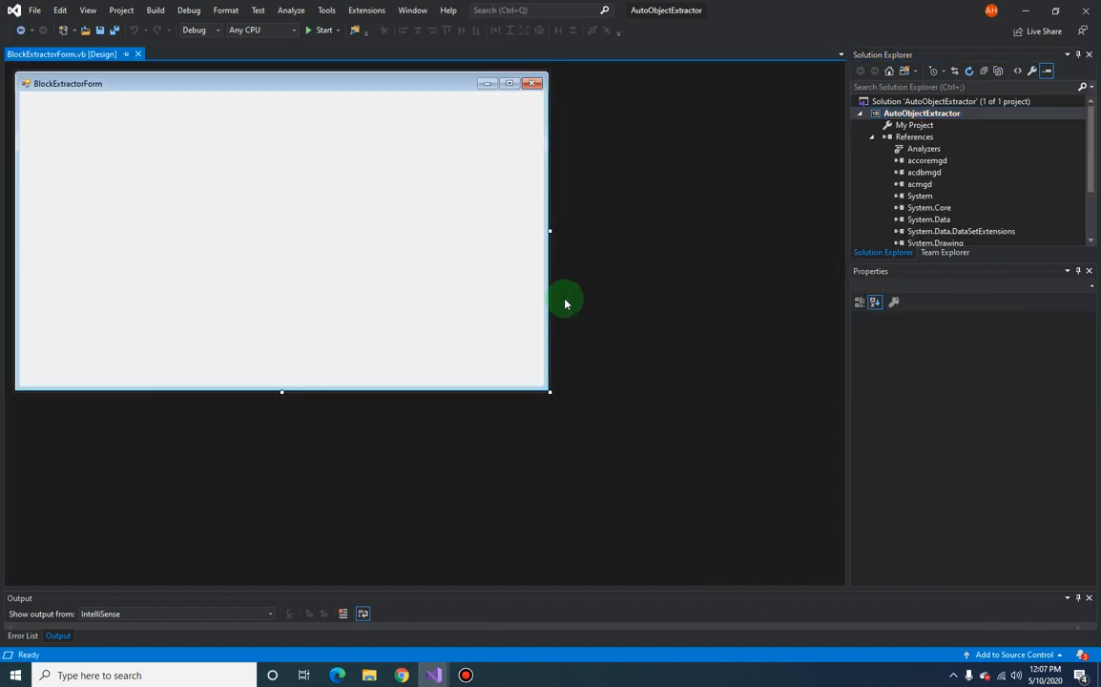
Select the form in the designer and collapse the References list
click(282, 229)
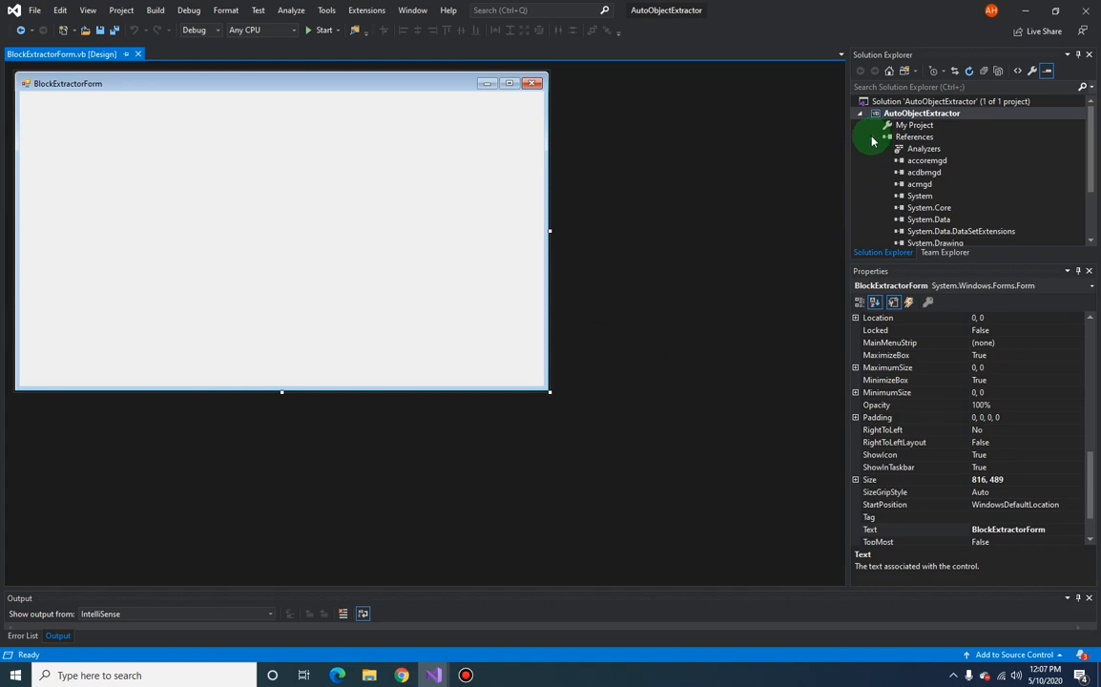
click(921, 113)
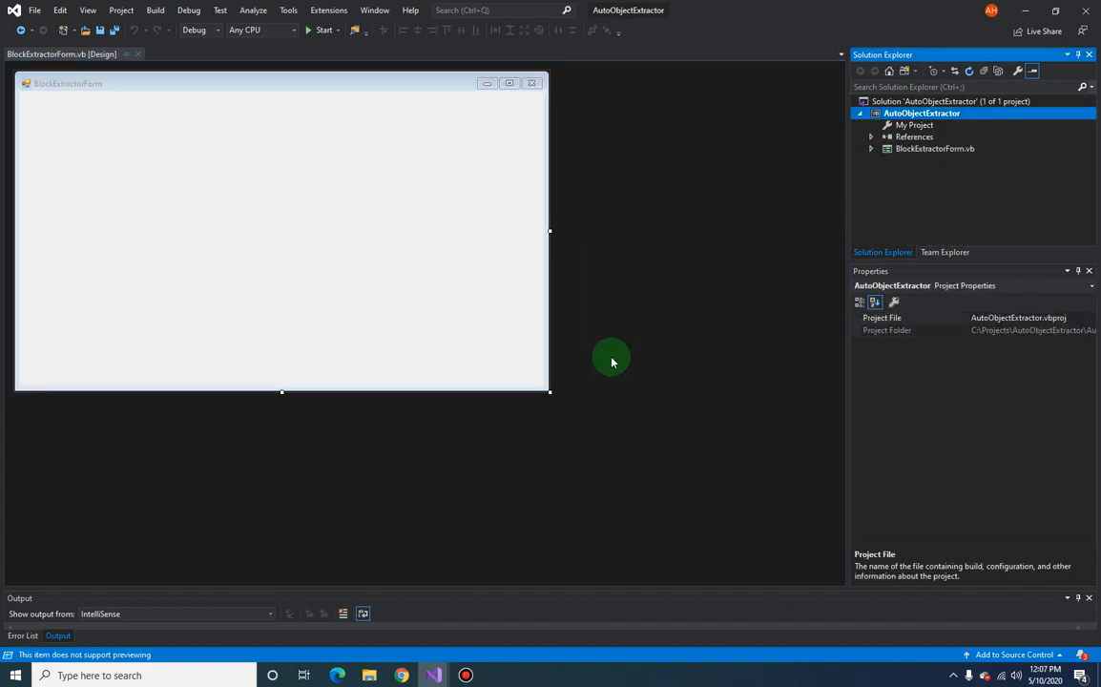